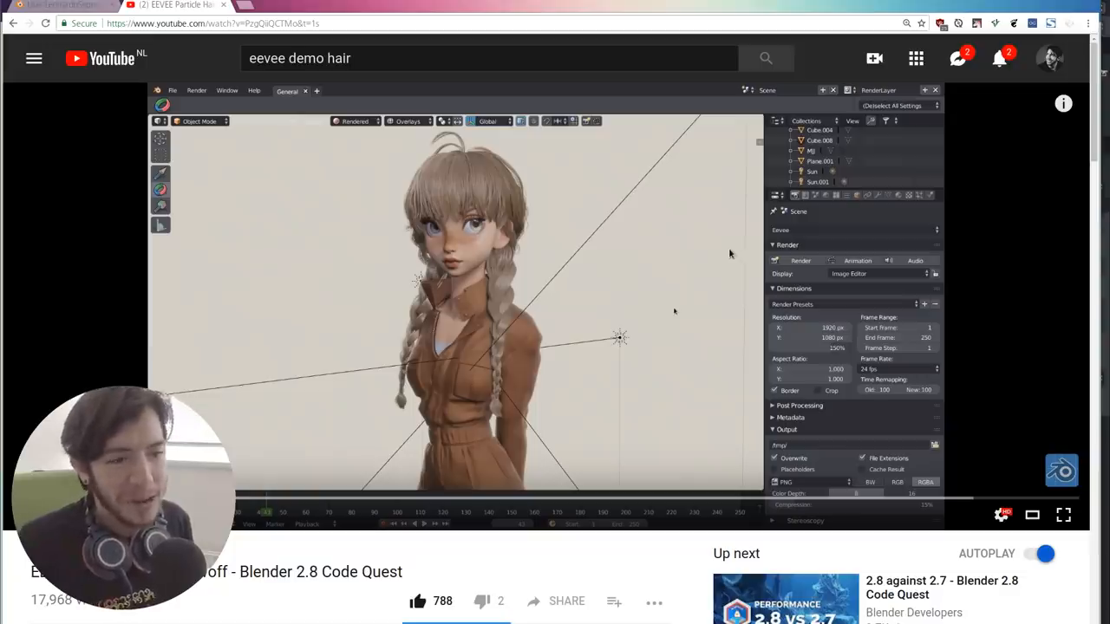
{"action": "mouse_move", "coordinate": [669, 249]}
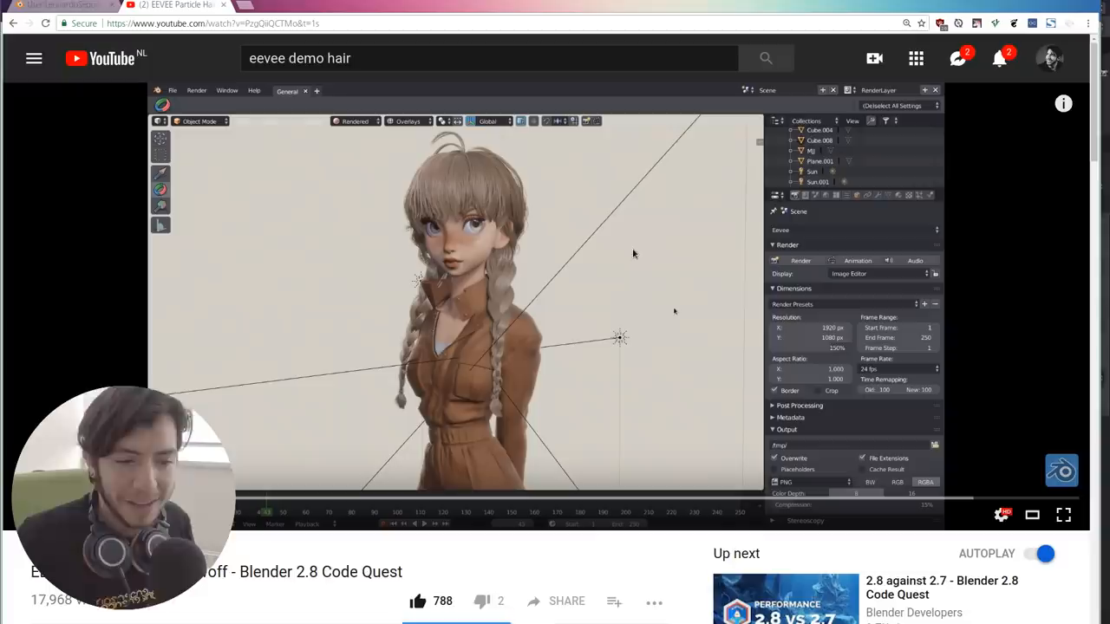
{"action": "mouse_move", "coordinate": [611, 230]}
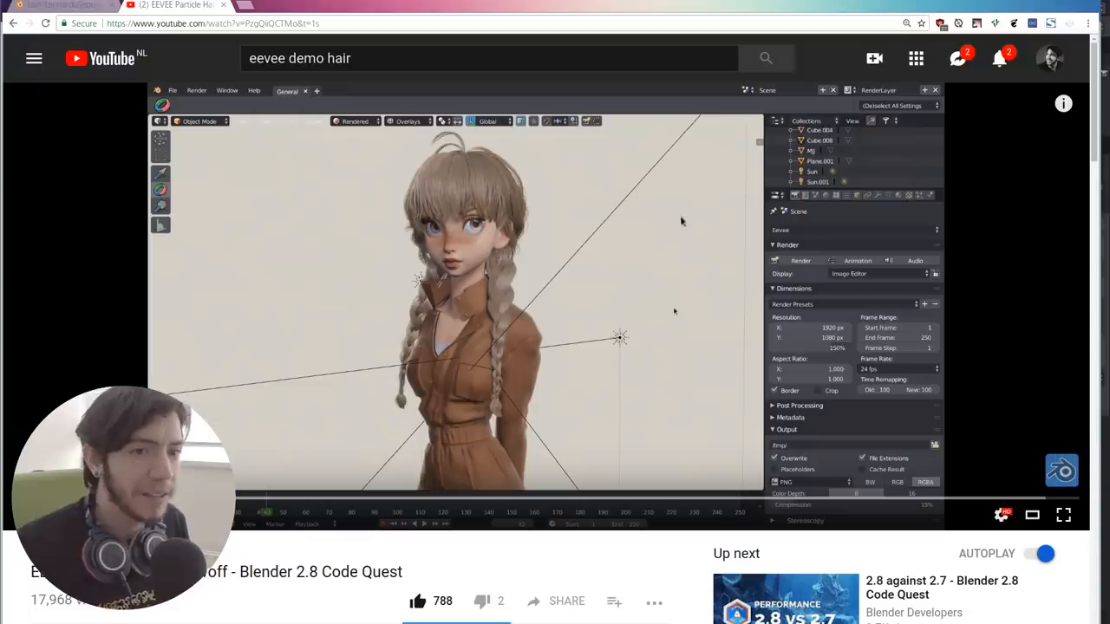
{"action": "mouse_move", "coordinate": [673, 205]}
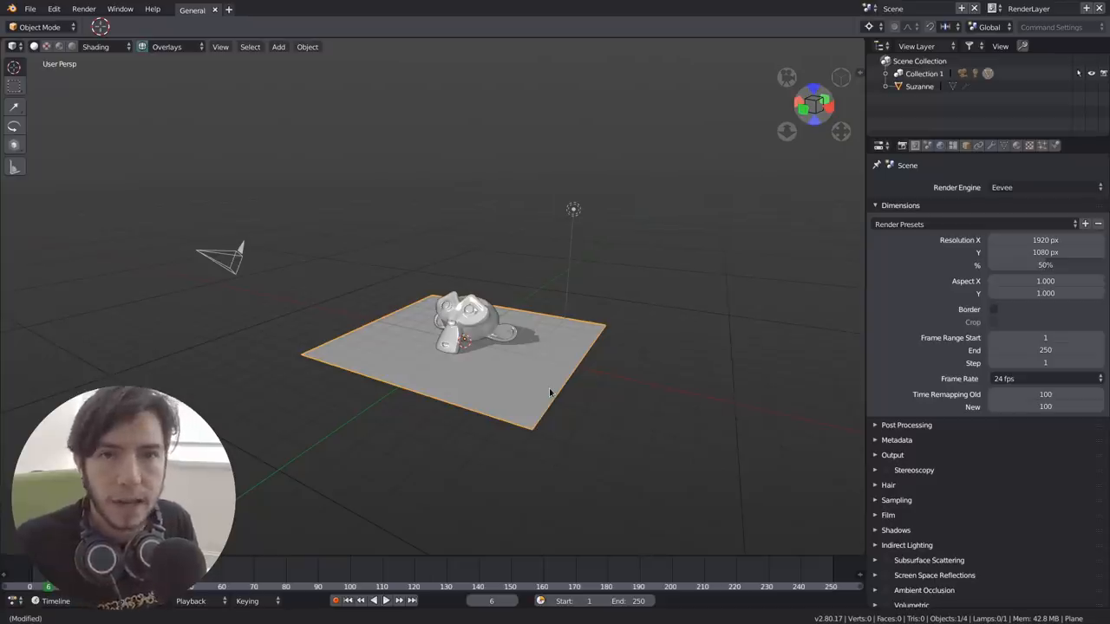
{"action": "mouse_move", "coordinate": [565, 357]}
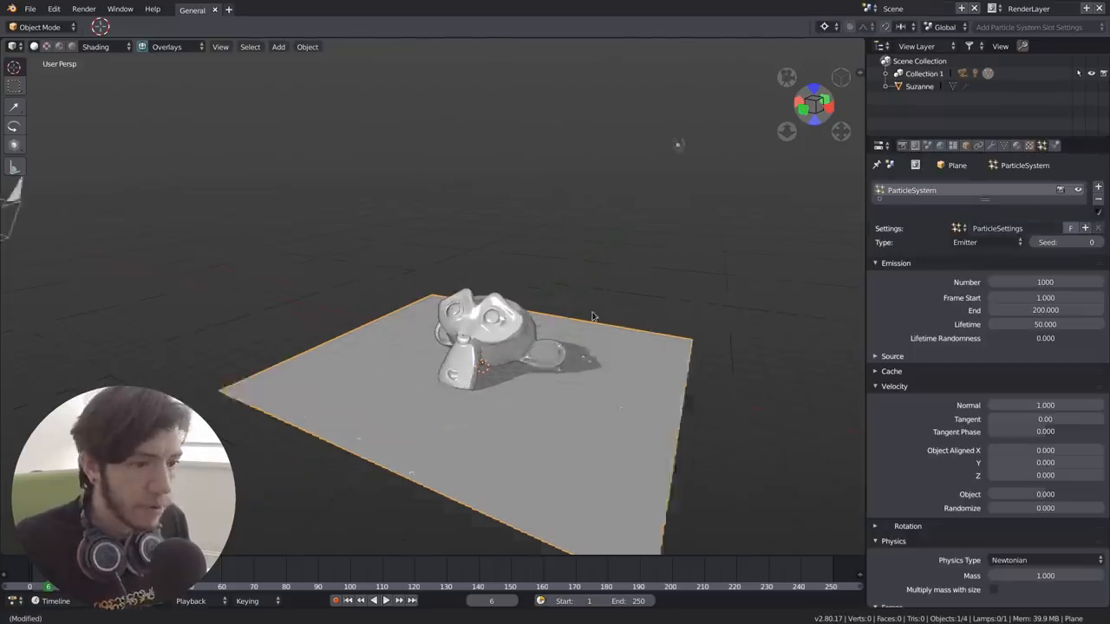
Add a particle system to the plane and set its Type to Hair.
{"action": "left_click", "coordinate": [989, 242]}
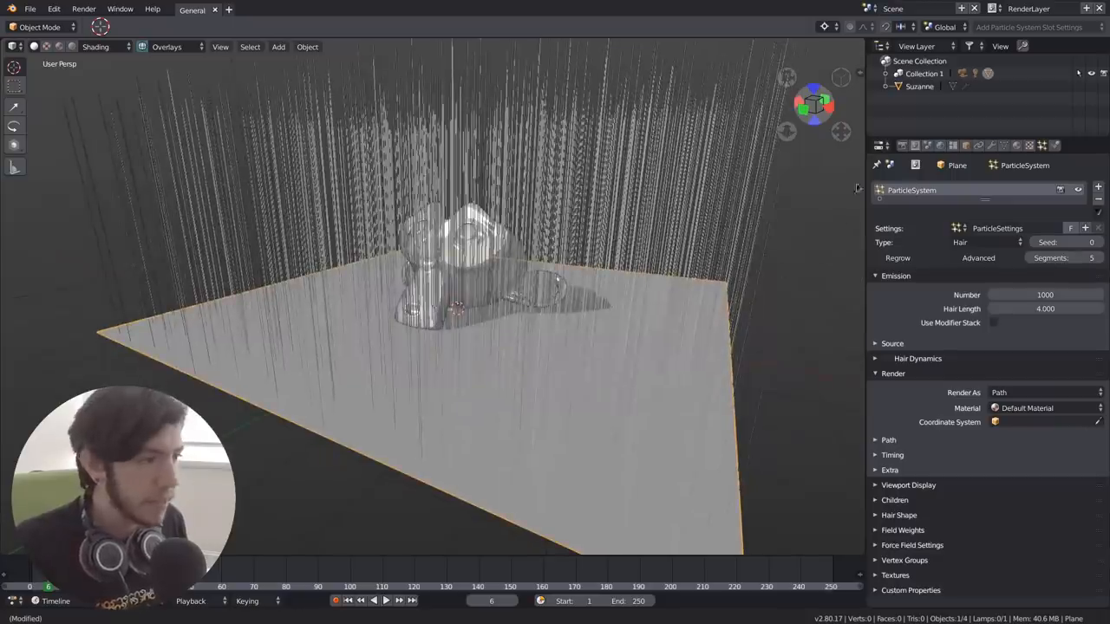
{"action": "left_click", "coordinate": [878, 146]}
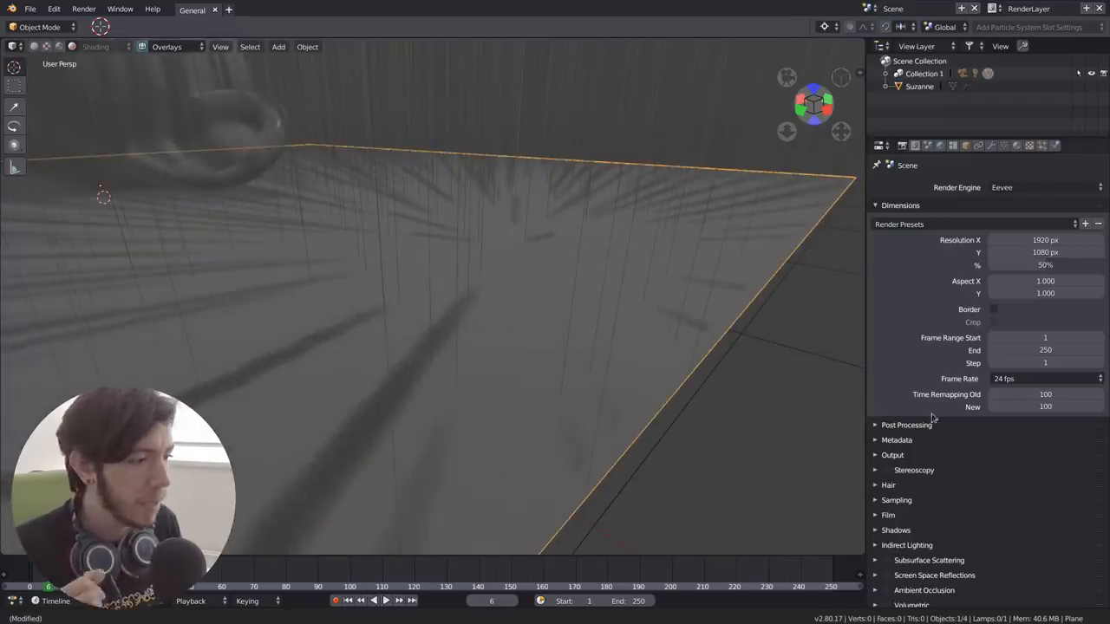
Expand the Hair render panel, zoom into the strands and set Render Engine to Cycles.
{"action": "left_click", "coordinate": [887, 486]}
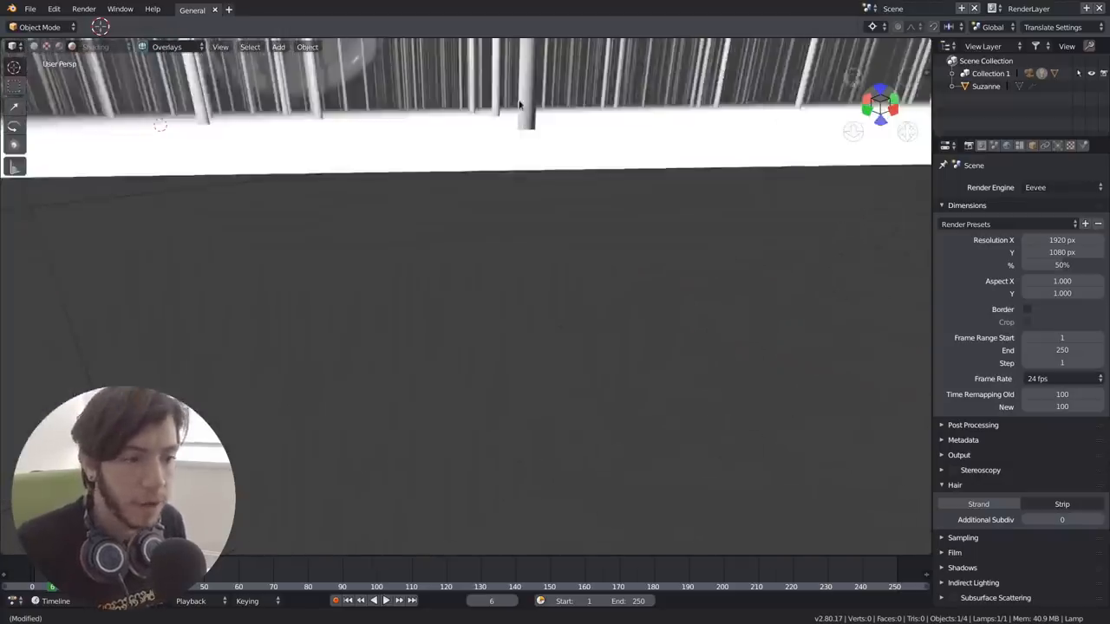
{"action": "left_click_drag", "start_coordinate": [520, 104], "coordinate": [499, 182]}
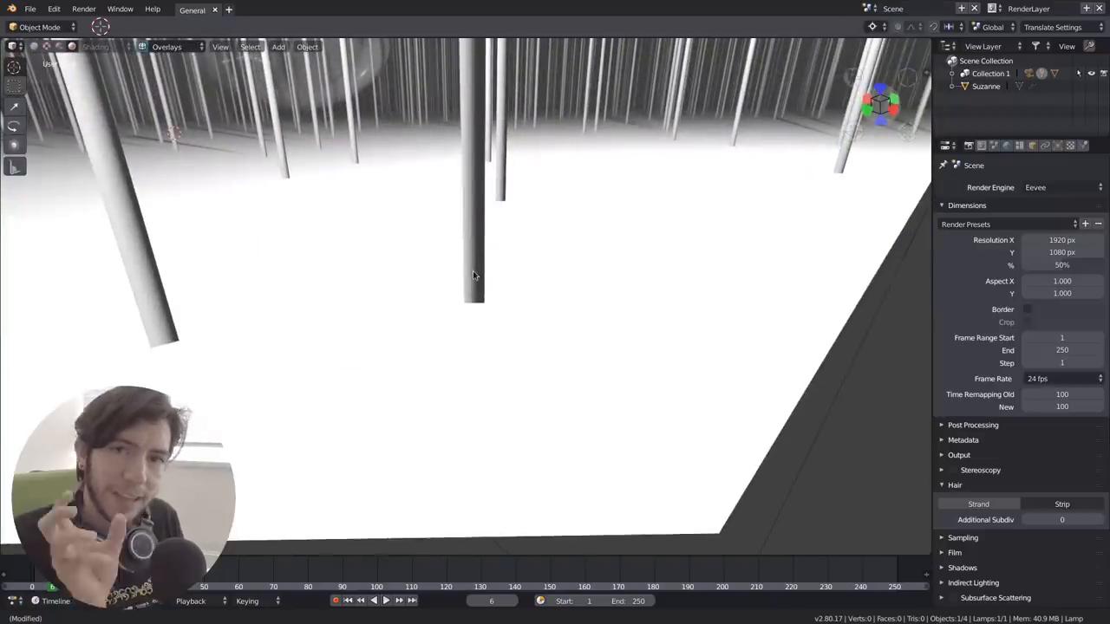
{"action": "mouse_move", "coordinate": [496, 291]}
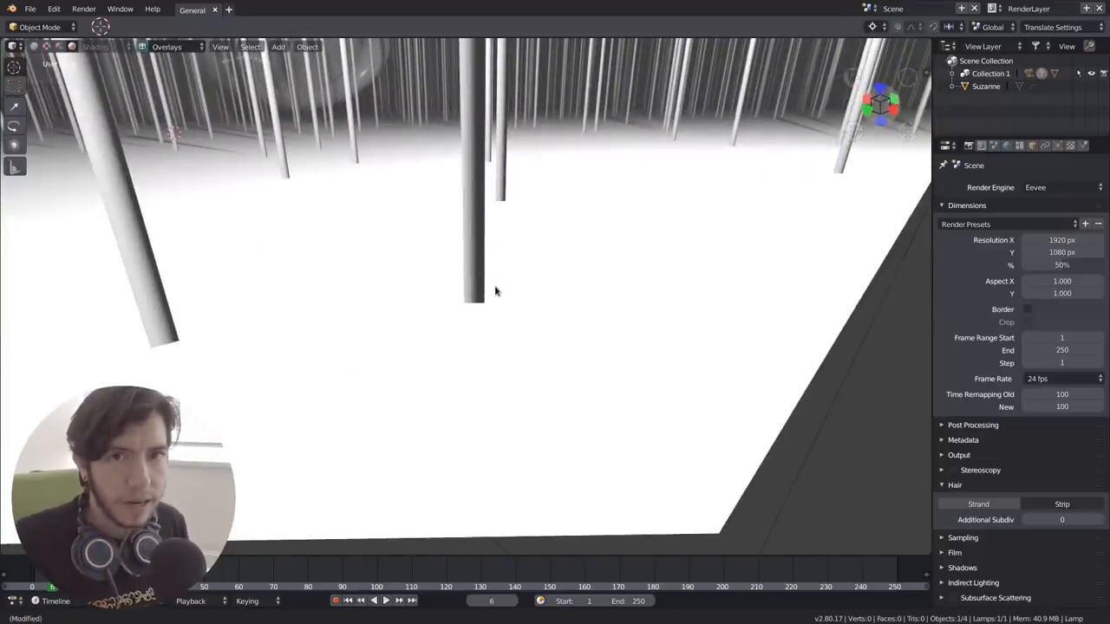
{"action": "left_click", "coordinate": [1054, 187]}
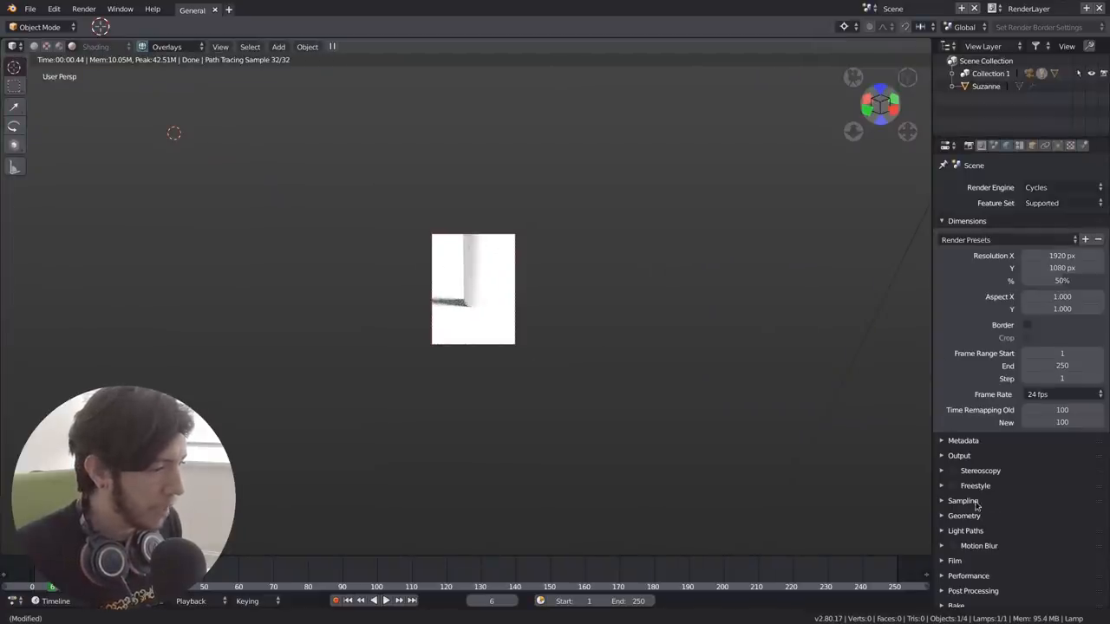
Review the Cycles Light Paths settings, then set Render Engine back to Eevee.
{"action": "left_click", "coordinate": [964, 531]}
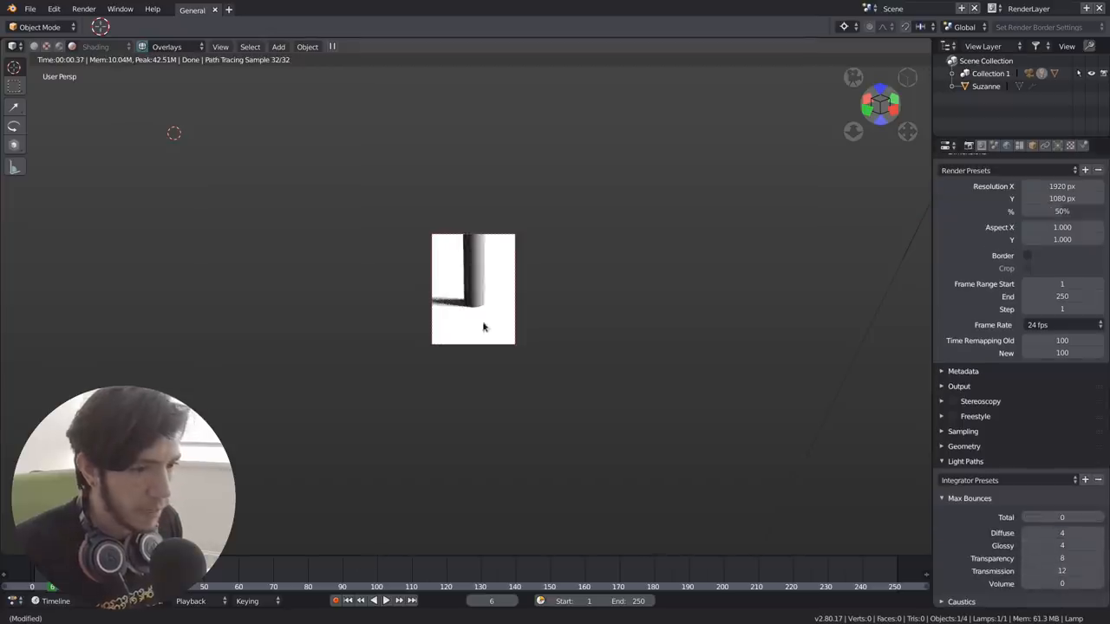
{"action": "mouse_move", "coordinate": [503, 327]}
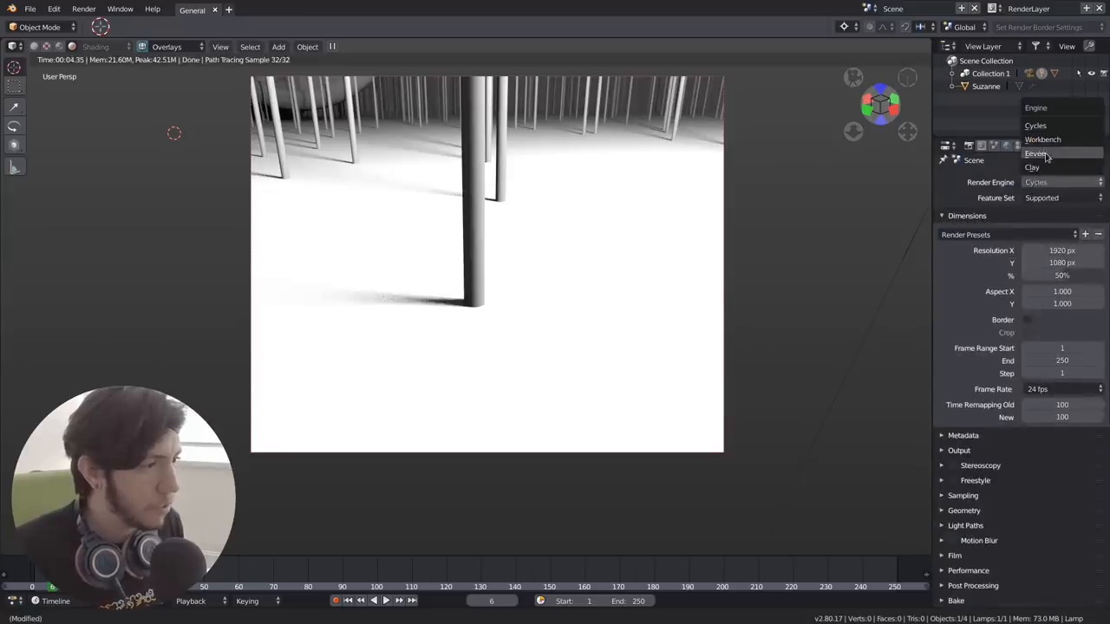
{"action": "left_click", "coordinate": [1035, 152]}
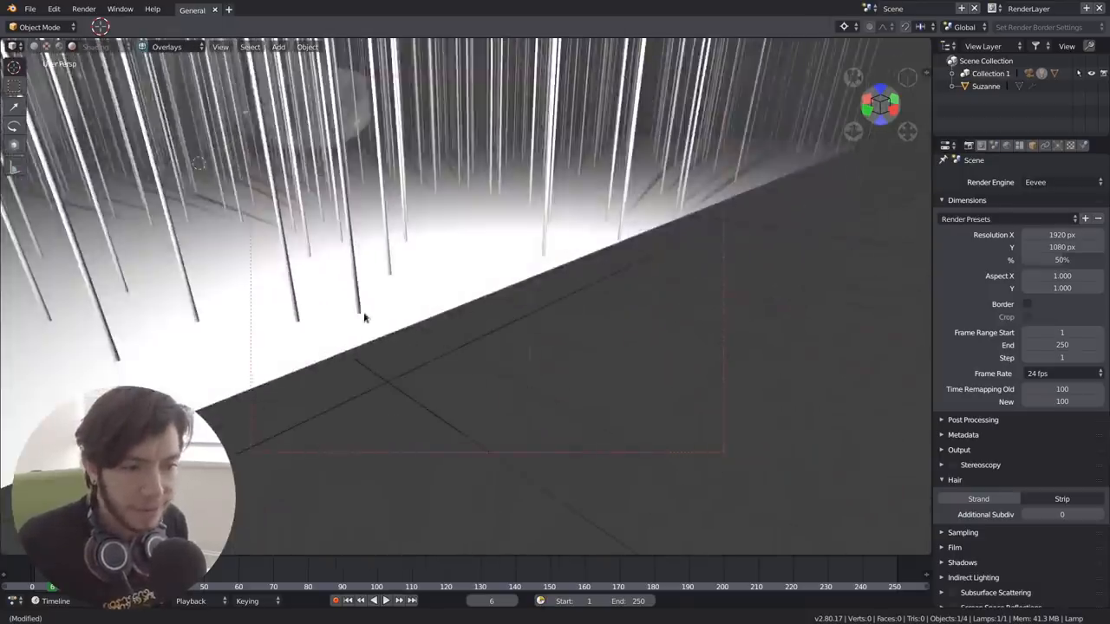
Load puma_eevee_head.blend from the recent files list.
{"action": "left_click", "coordinate": [38, 10]}
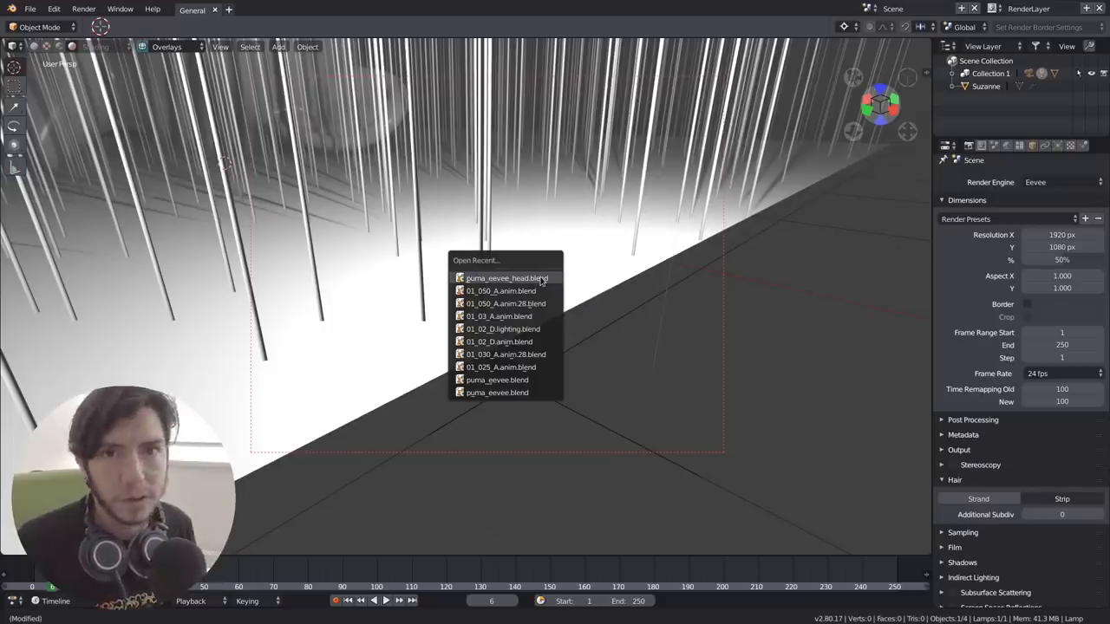
{"action": "mouse_move", "coordinate": [575, 232]}
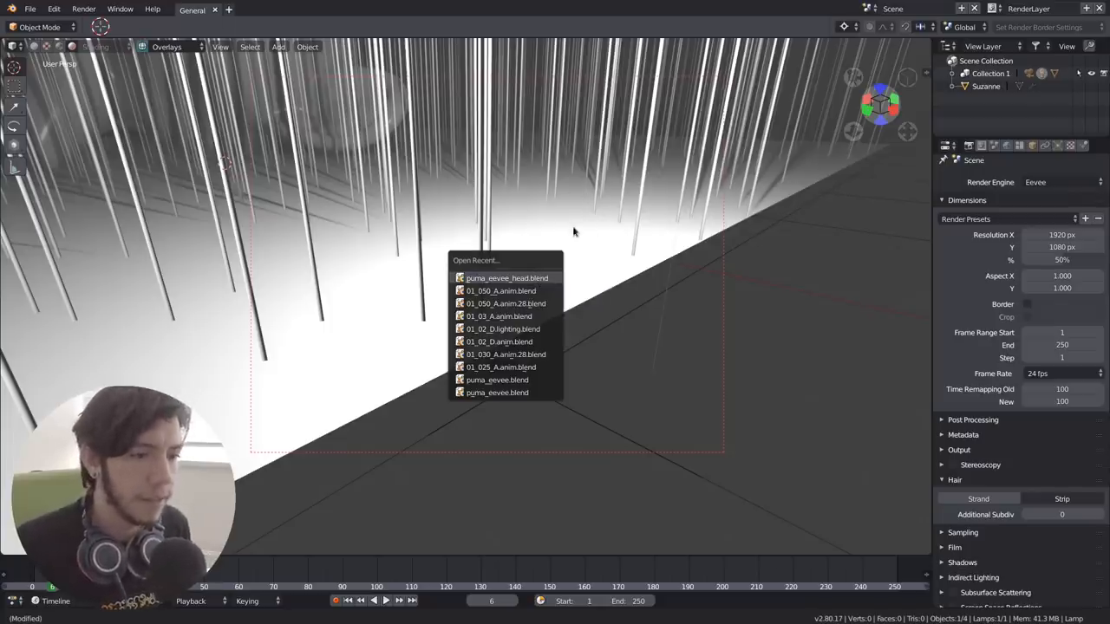
{"action": "left_click", "coordinate": [504, 277]}
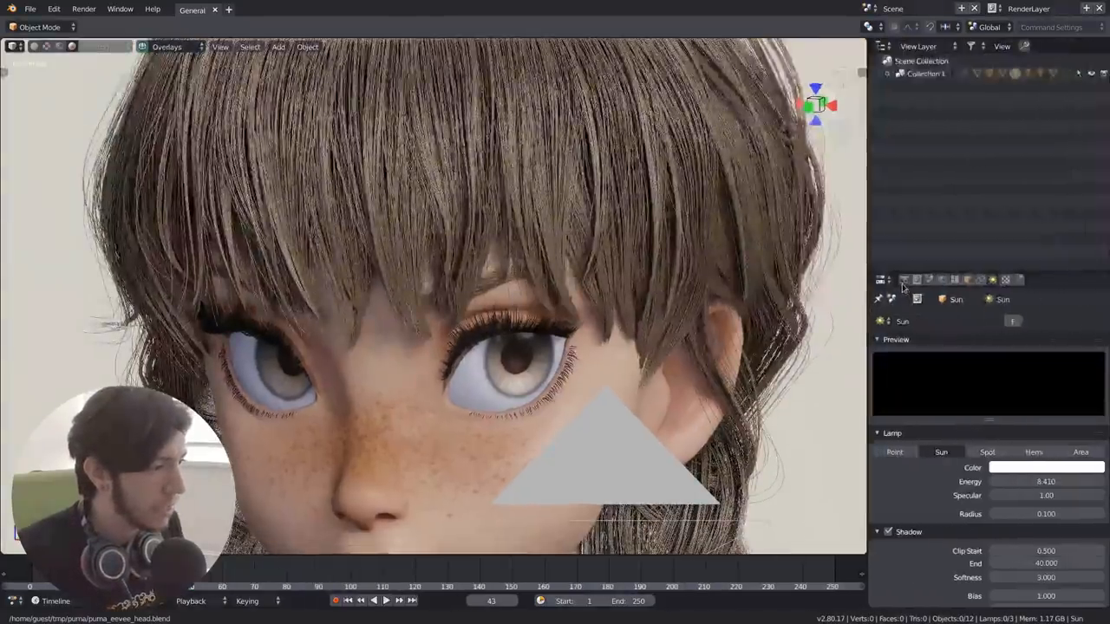
Show the Render Properties Hair panel for the character scene.
{"action": "left_click", "coordinate": [915, 279]}
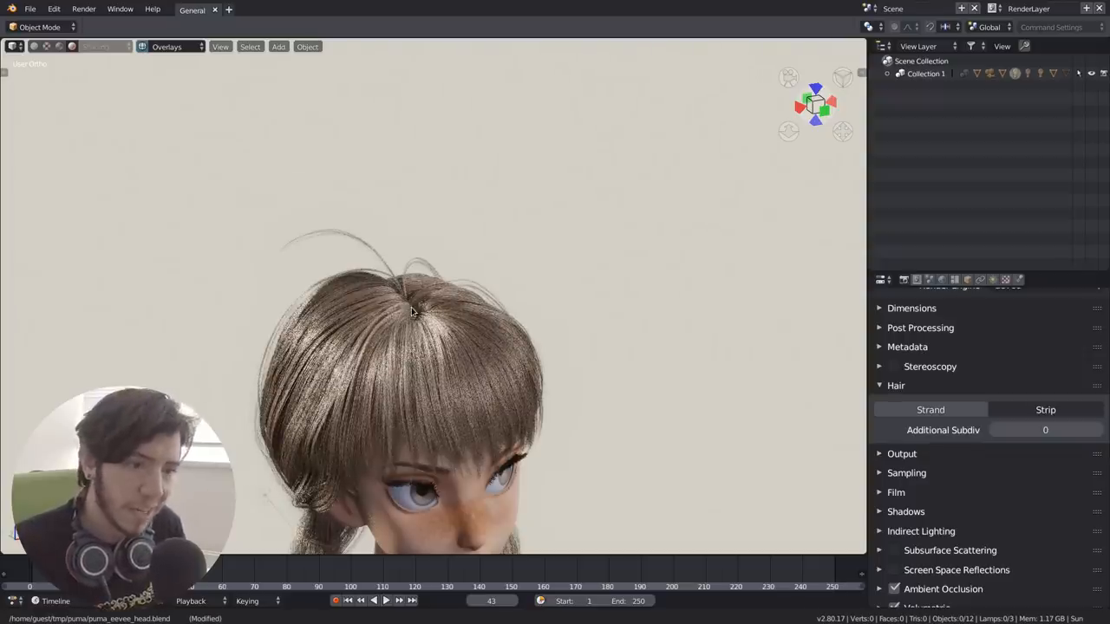
Select the spot light and raise its Shadow Softness to about 7.
{"action": "left_click", "coordinate": [278, 47]}
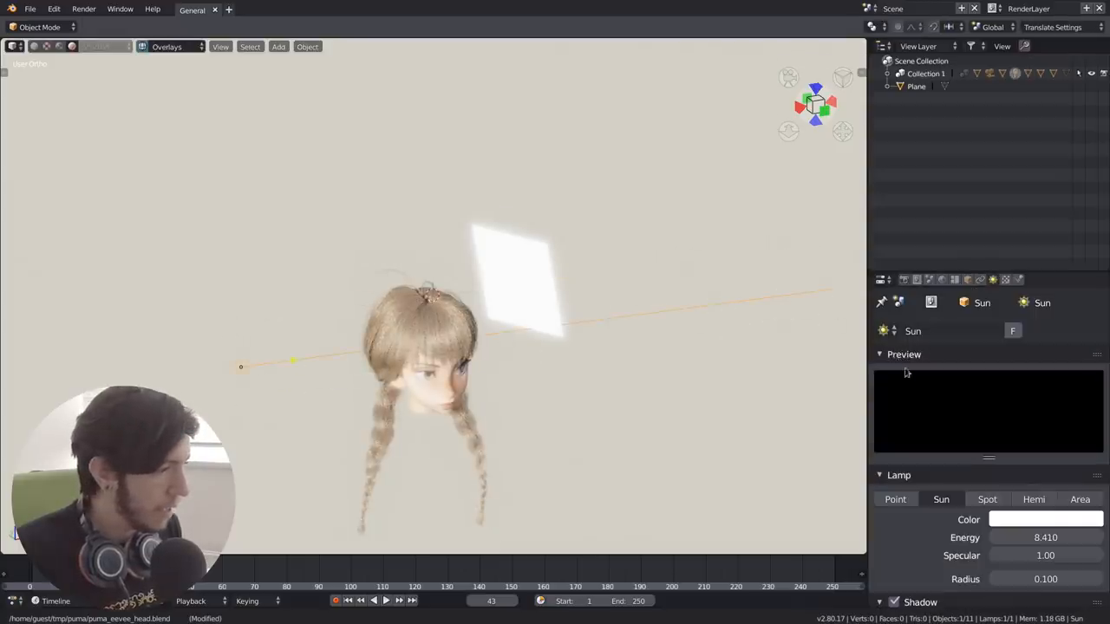
{"action": "left_click", "coordinate": [987, 500]}
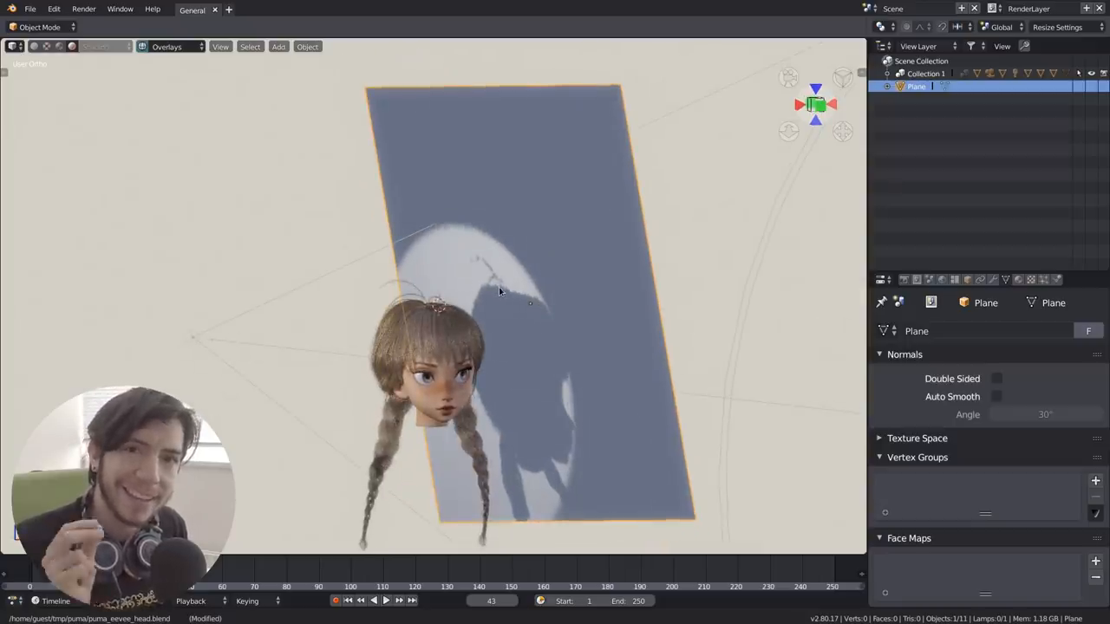
{"action": "mouse_move", "coordinate": [510, 326]}
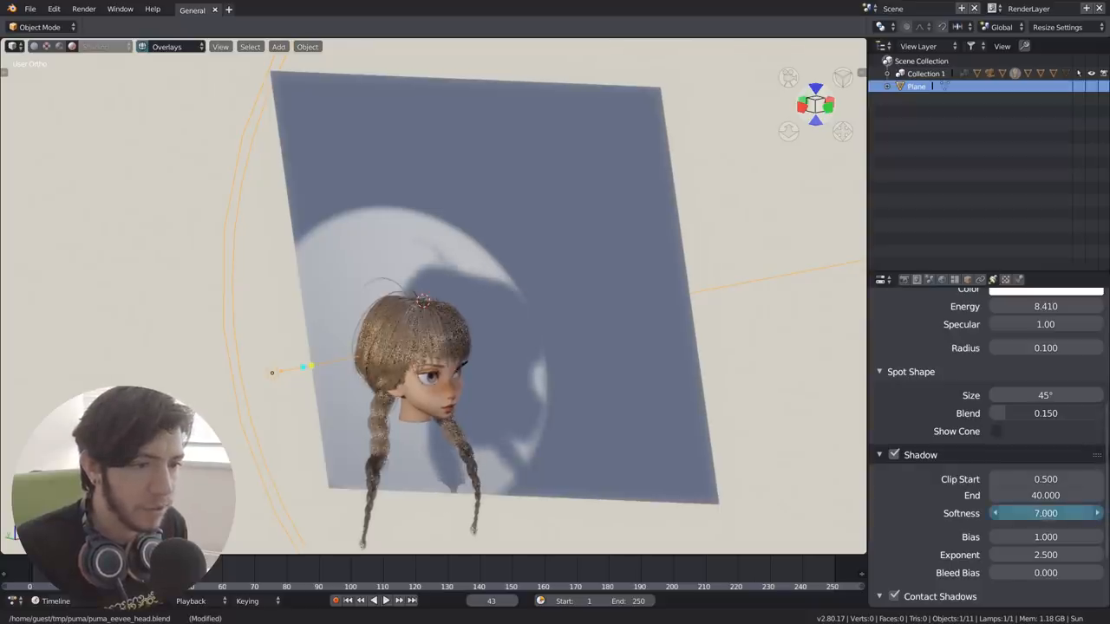
{"action": "left_click_drag", "start_coordinate": [1040, 513], "coordinate": [1023, 514]}
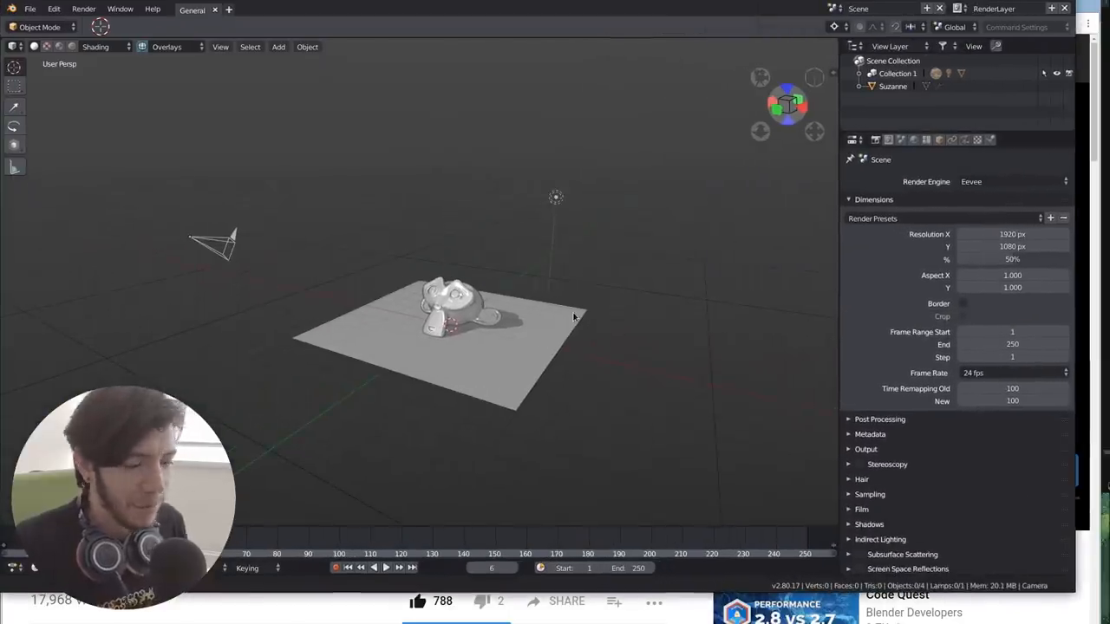
Reload puma_eevee_head.blend from recent files and show the hair material's shader settings.
{"action": "left_click", "coordinate": [30, 10]}
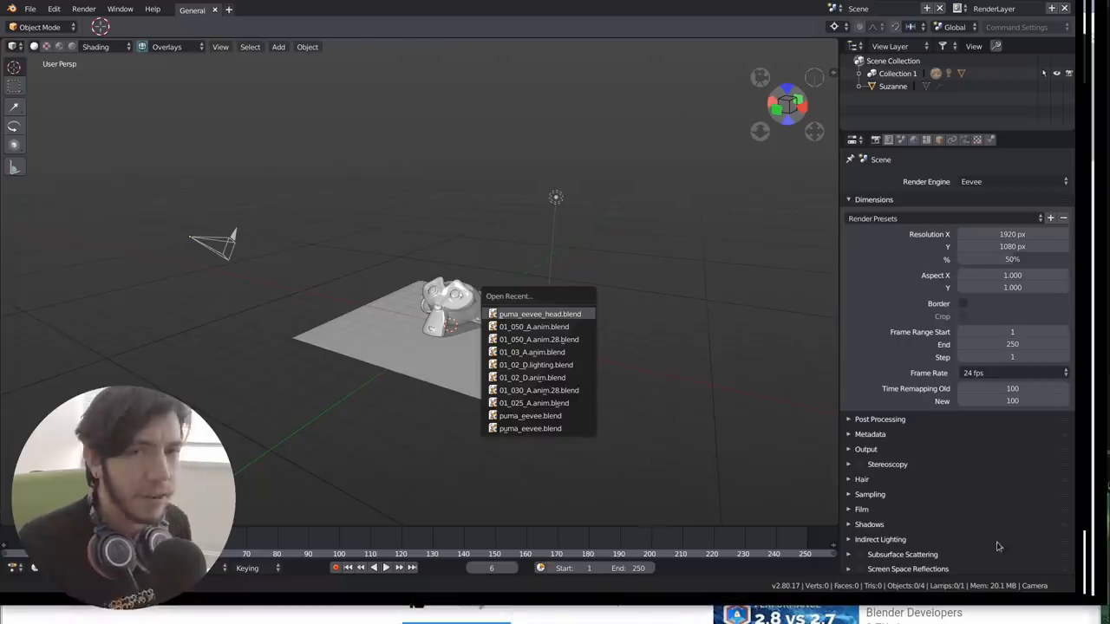
{"action": "left_click", "coordinate": [541, 312]}
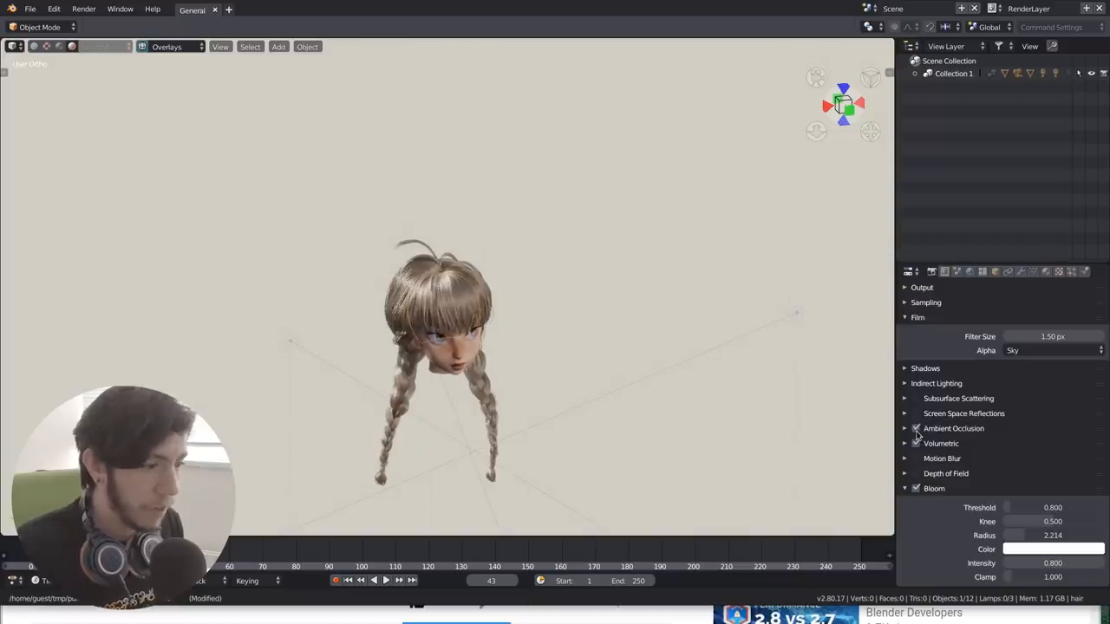
{"action": "left_click", "coordinate": [916, 444]}
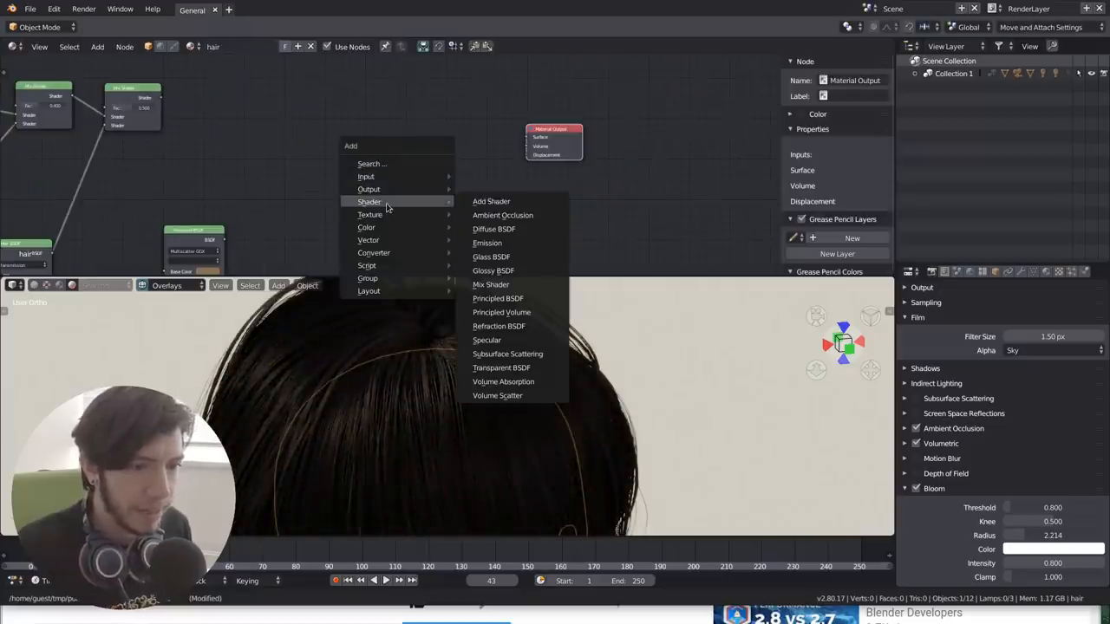
{"action": "mouse_move", "coordinate": [520, 298]}
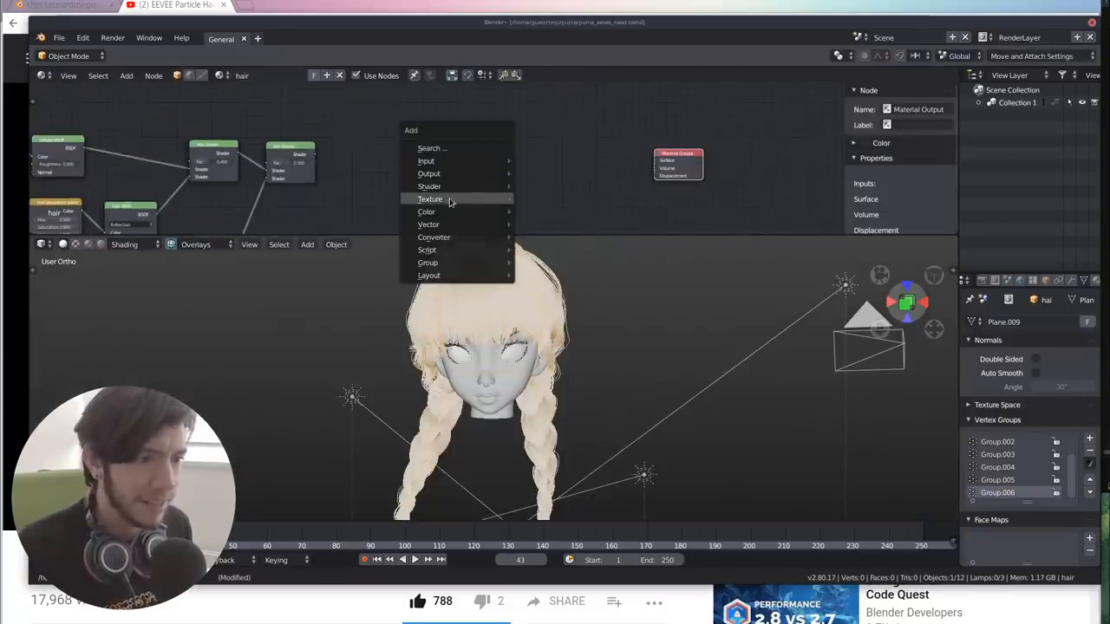
{"action": "mouse_move", "coordinate": [430, 186]}
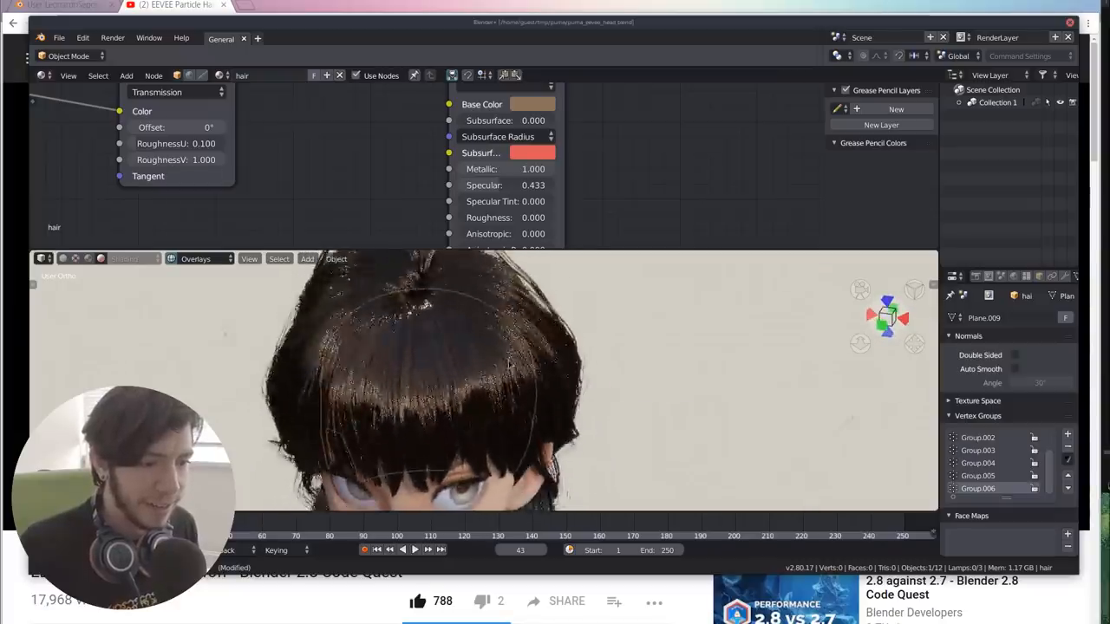
Bring up the Add object menu in the viewport with Shift+A.
{"action": "left_click", "coordinate": [307, 258]}
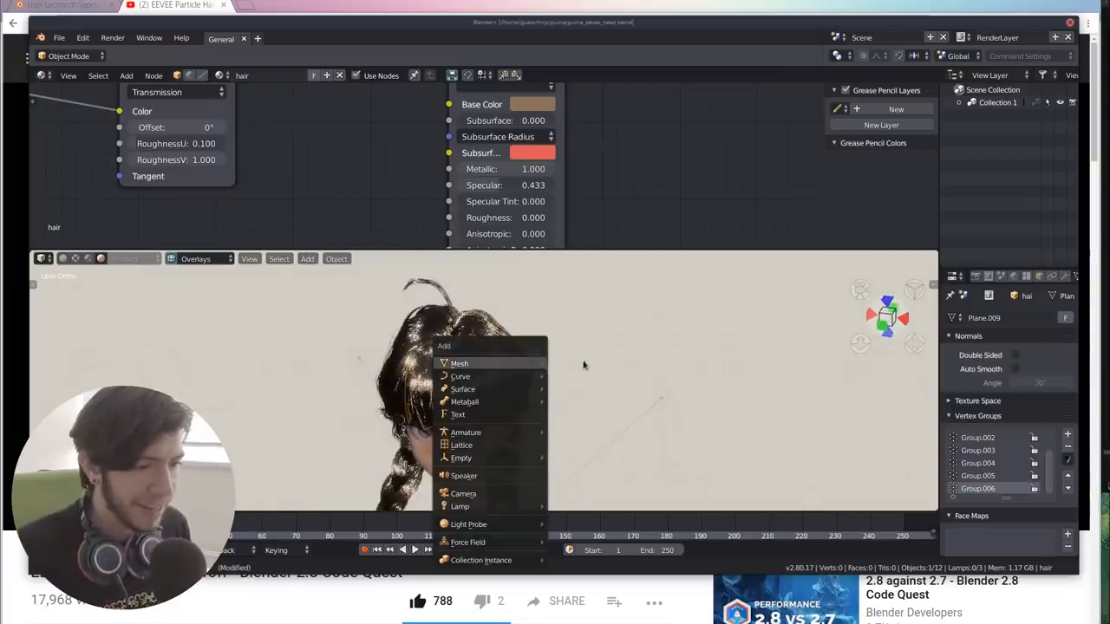
Dismiss the Add menu and show the scene's Render Properties.
{"action": "left_click", "coordinate": [458, 364]}
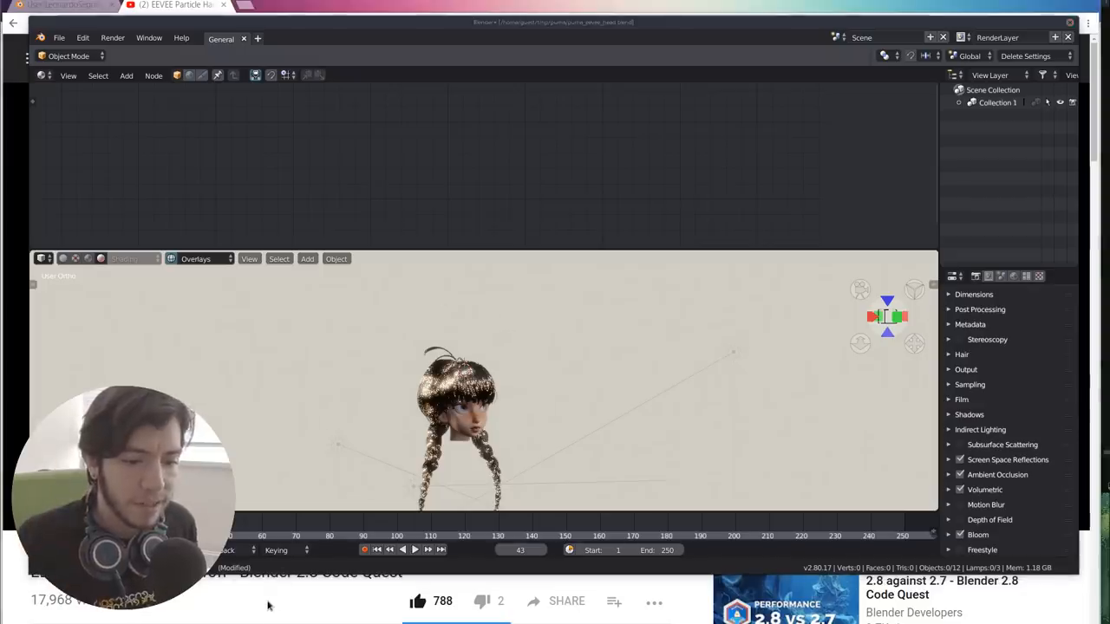
Switch to the browser page 'Implementing a Hair Shader for Cycles'.
{"action": "left_click", "coordinate": [52, 7]}
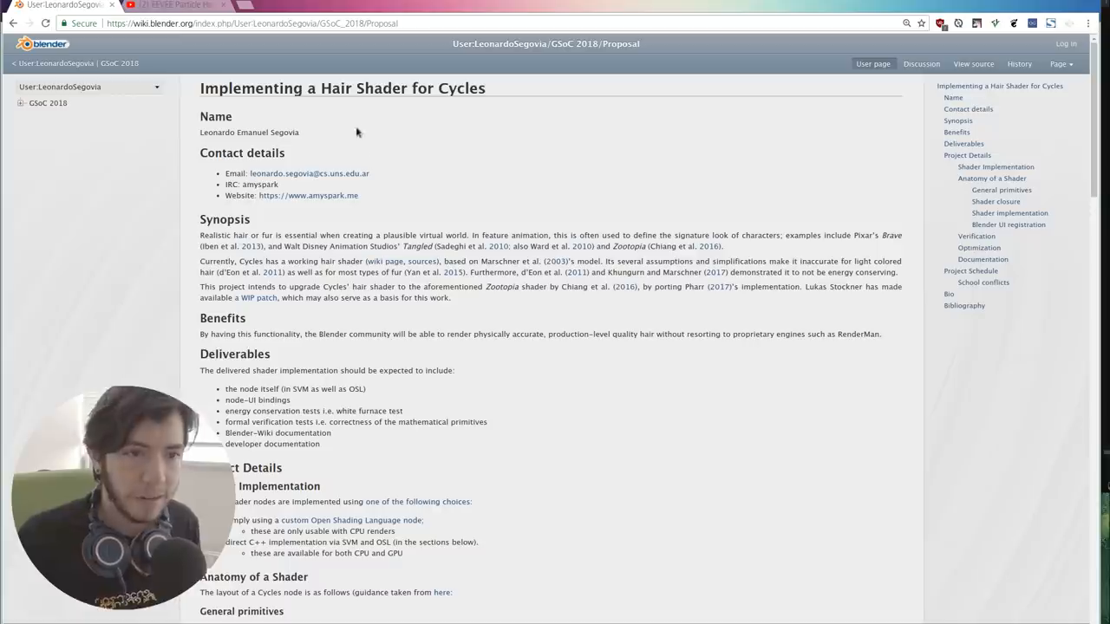
{"action": "mouse_move", "coordinate": [393, 153]}
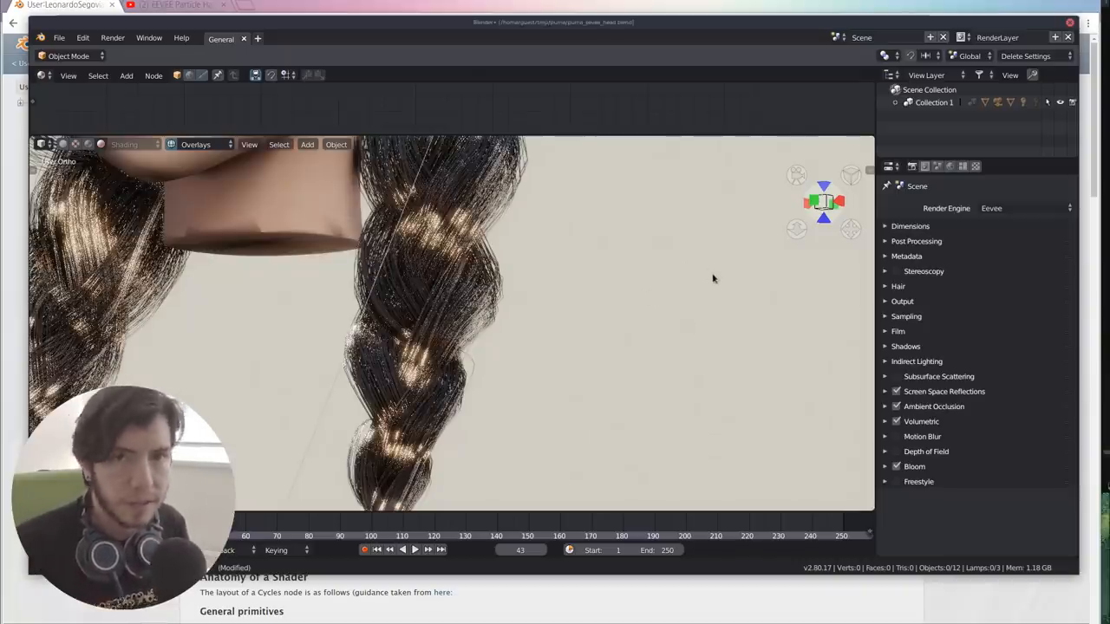
Raise the hair's Additional Subdiv render setting from 0 up to 2 or more for smoother strands.
{"action": "left_click", "coordinate": [898, 286]}
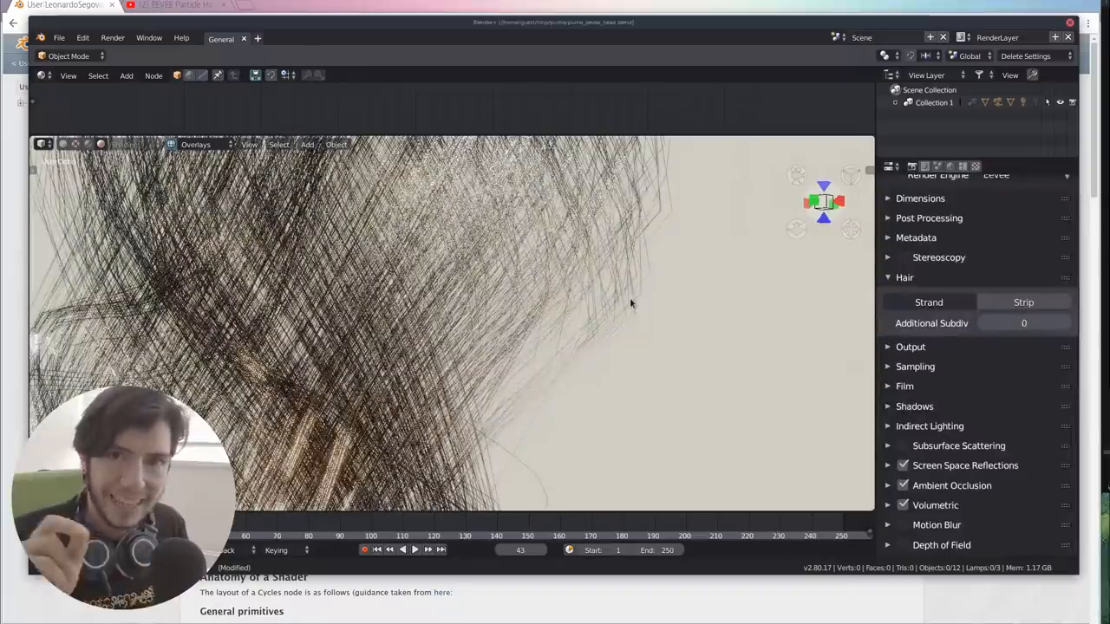
{"action": "left_click", "coordinate": [1049, 322]}
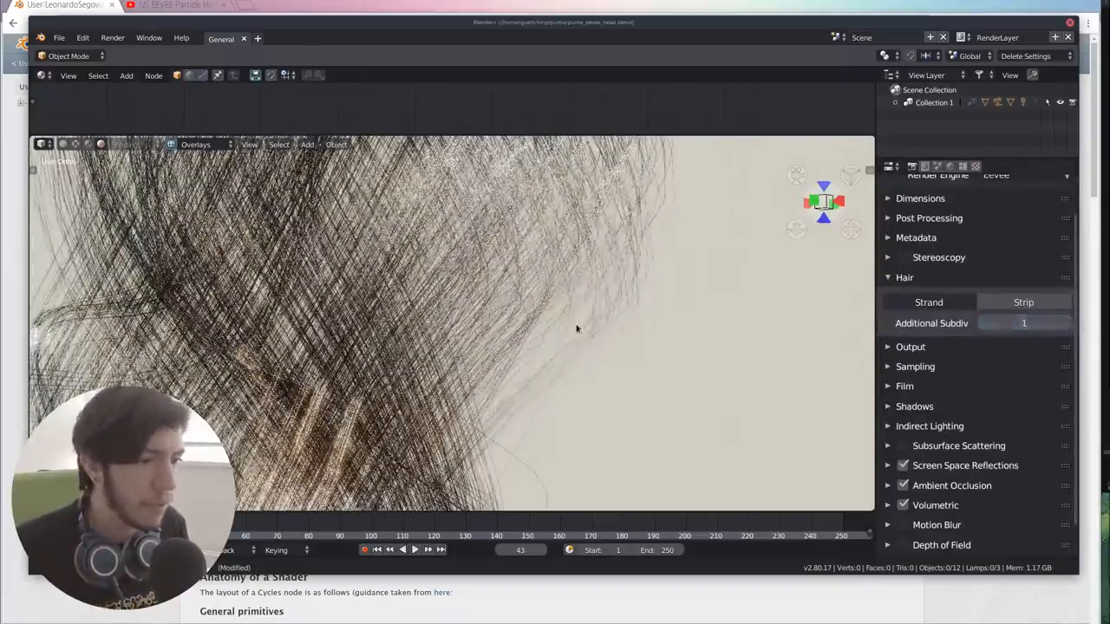
{"action": "left_click", "coordinate": [1064, 324]}
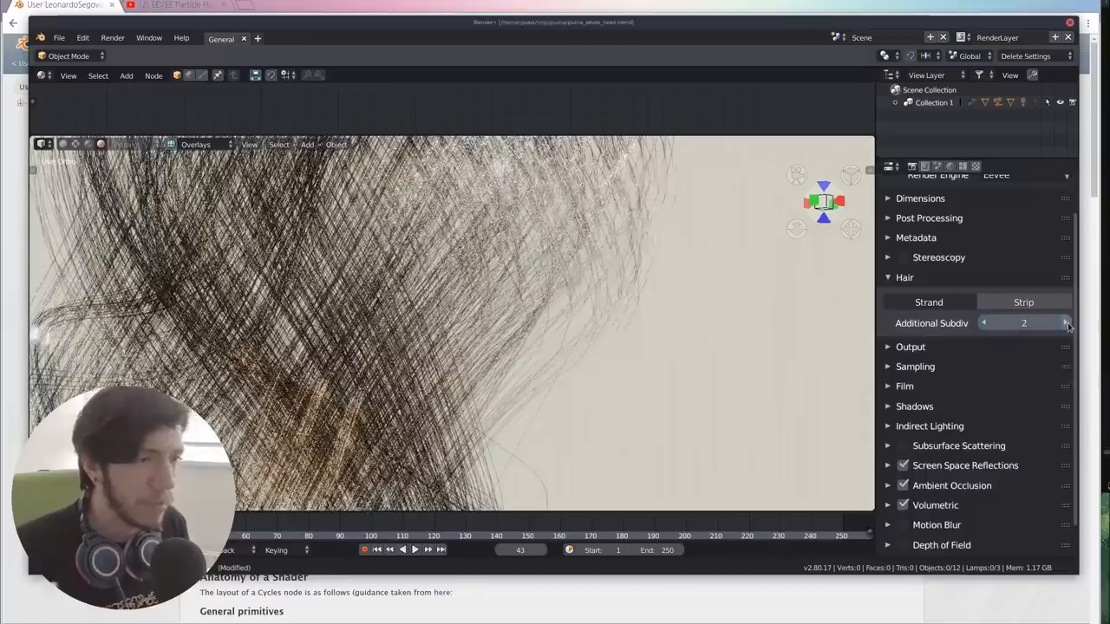
{"action": "left_click", "coordinate": [1068, 322]}
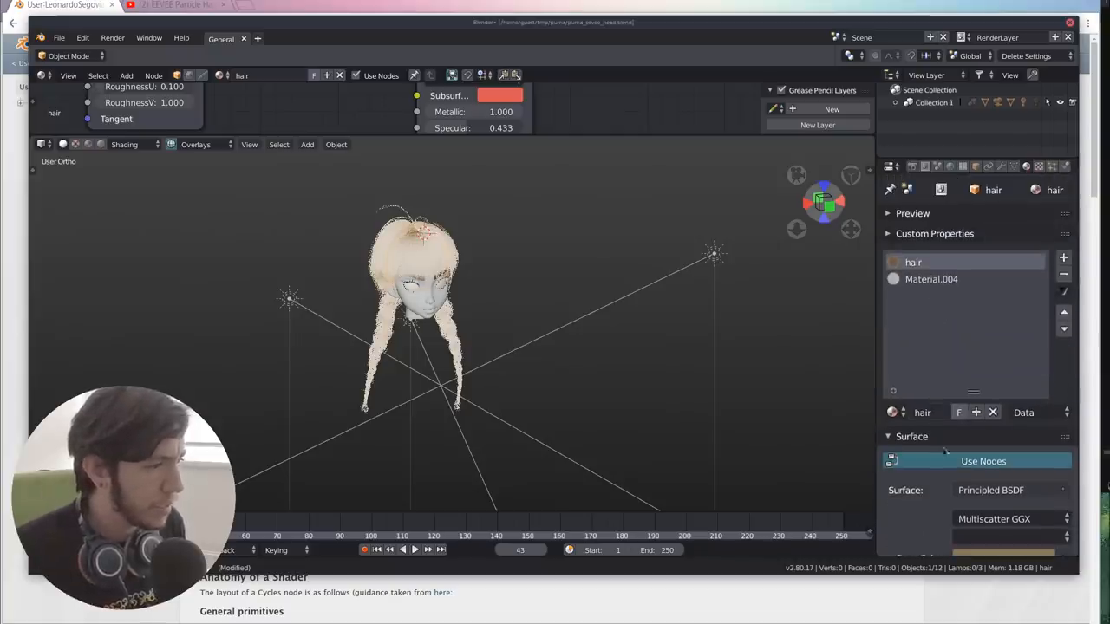
Collapse the hair material's Surface panel to reveal its Viewport Display colours and roughness.
{"action": "left_click", "coordinate": [912, 437]}
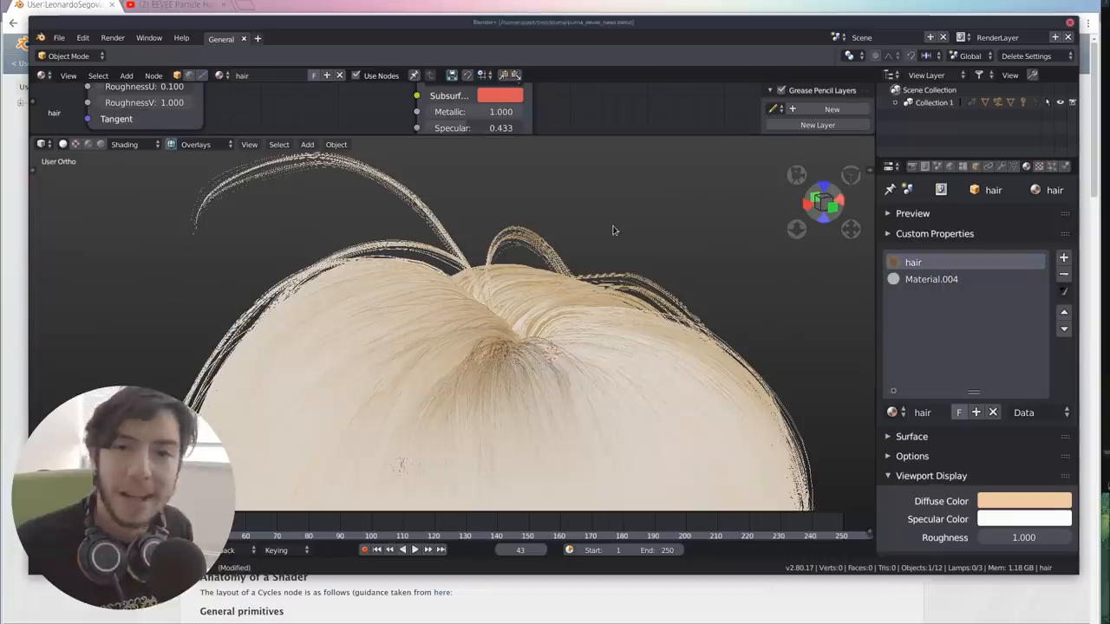
{"action": "mouse_move", "coordinate": [610, 225]}
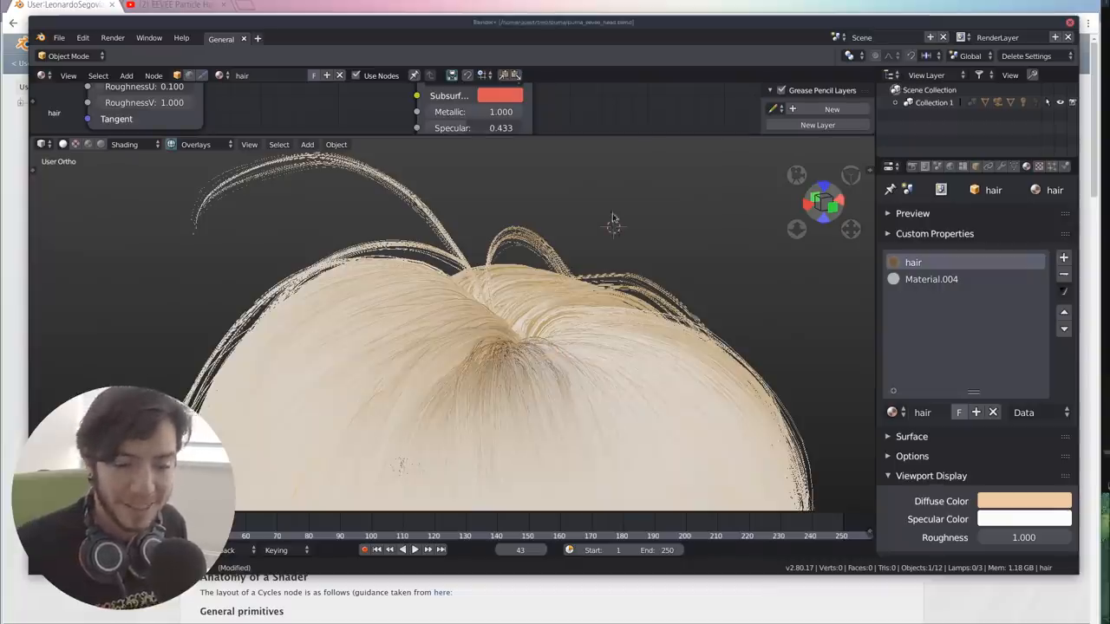